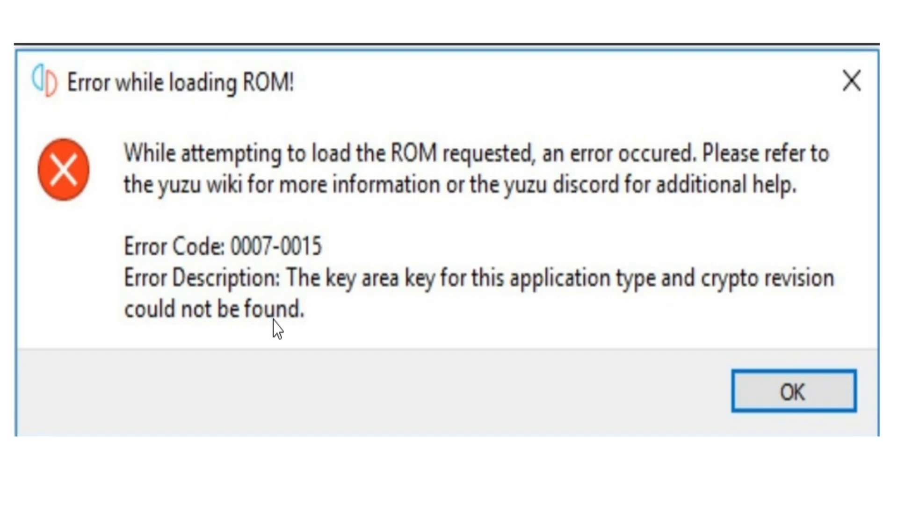
{"action": "mouse_move", "coordinate": [255, 320]}
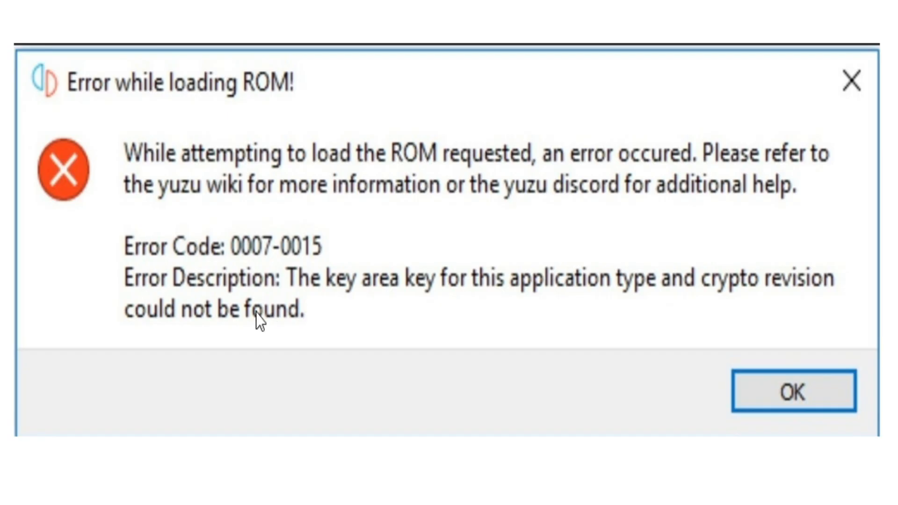
{"action": "mouse_move", "coordinate": [256, 283]}
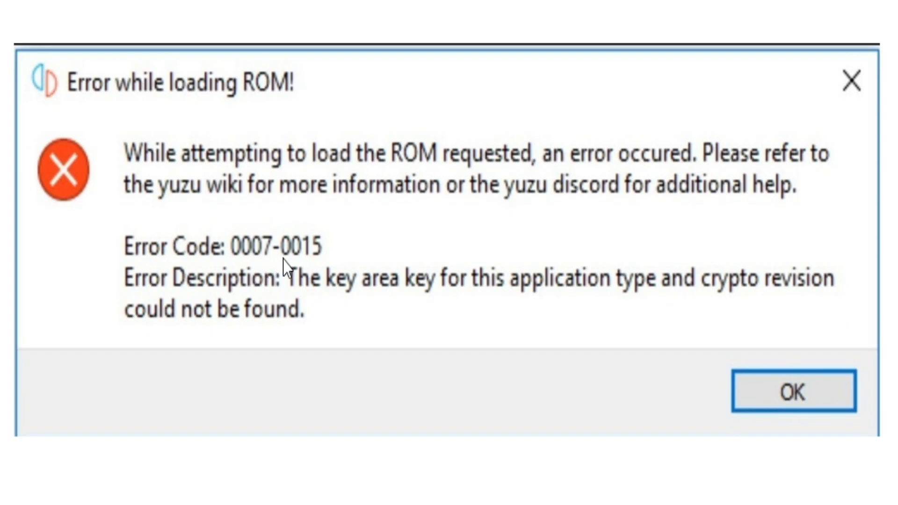
{"action": "mouse_move", "coordinate": [149, 302]}
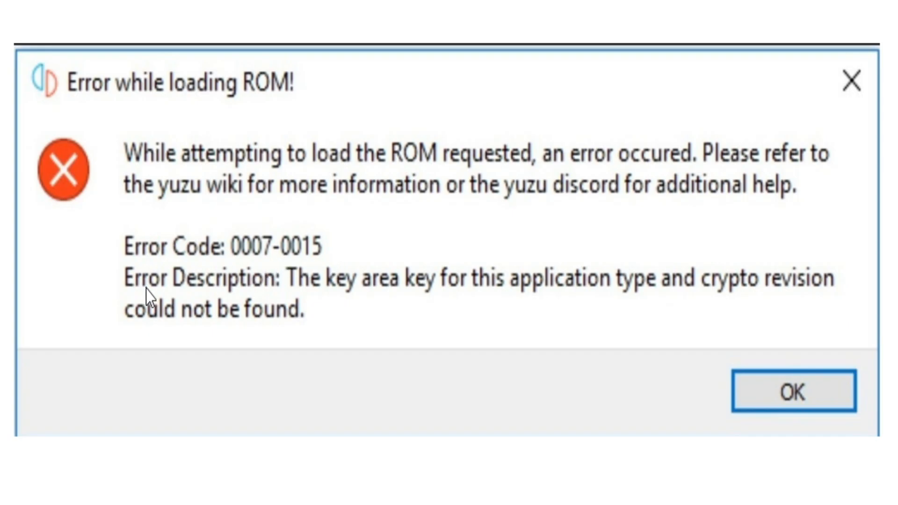
{"action": "mouse_move", "coordinate": [401, 303]}
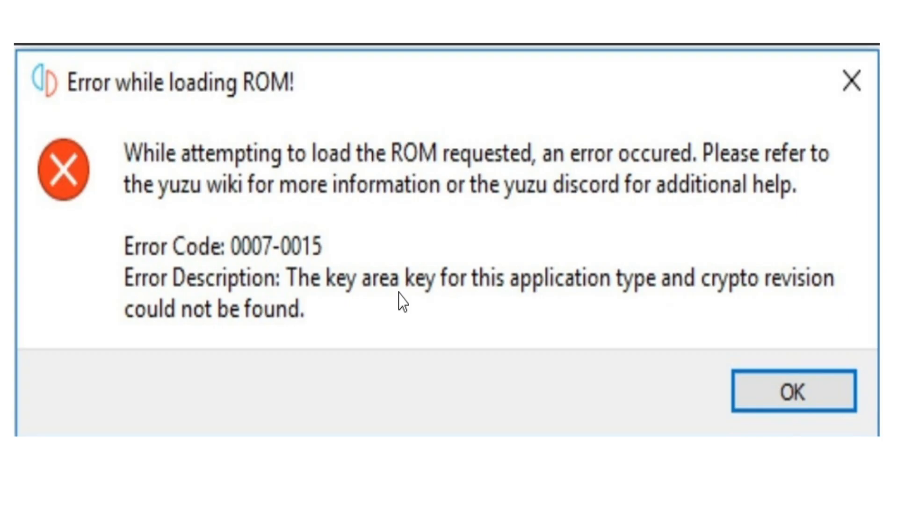
{"action": "mouse_move", "coordinate": [633, 318]}
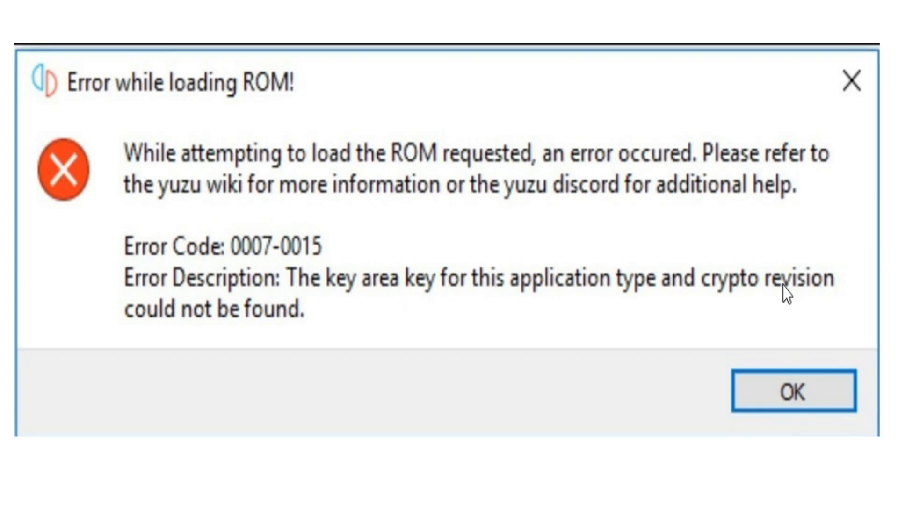
{"action": "mouse_move", "coordinate": [317, 327]}
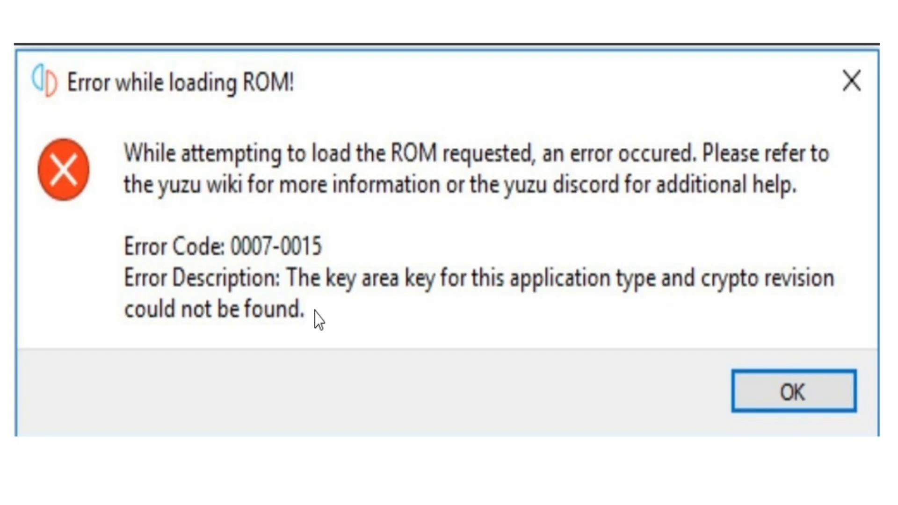
- Dismiss yuzu's 0007-0015 'key area key not found' ROM loading error
{"action": "left_click", "coordinate": [793, 393]}
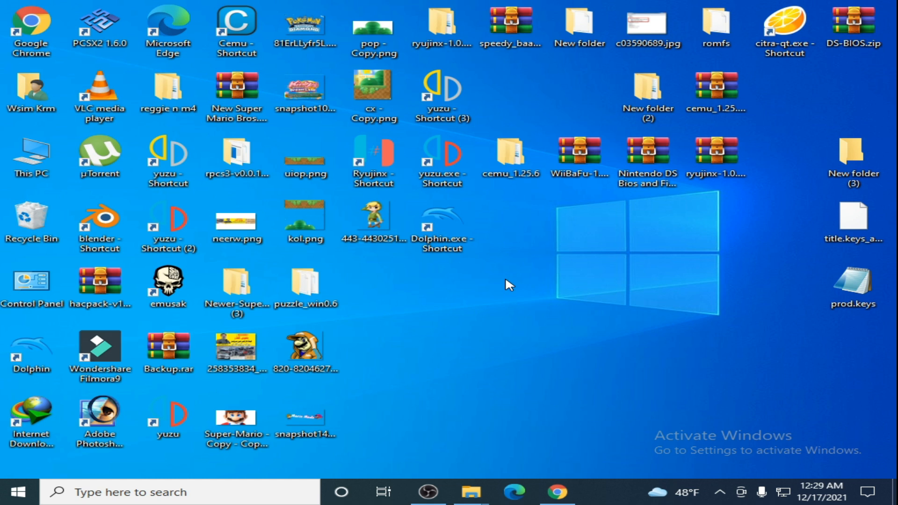
{"action": "mouse_move", "coordinate": [527, 298]}
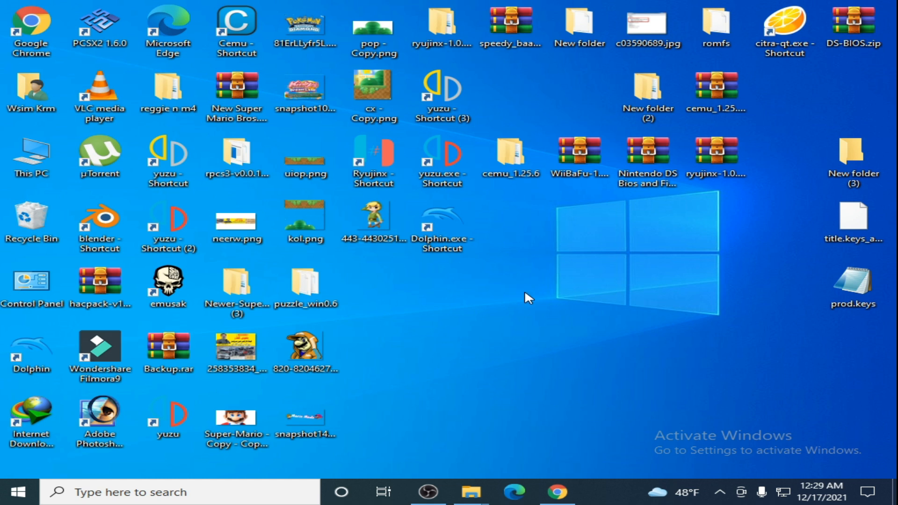
{"action": "mouse_move", "coordinate": [517, 299]}
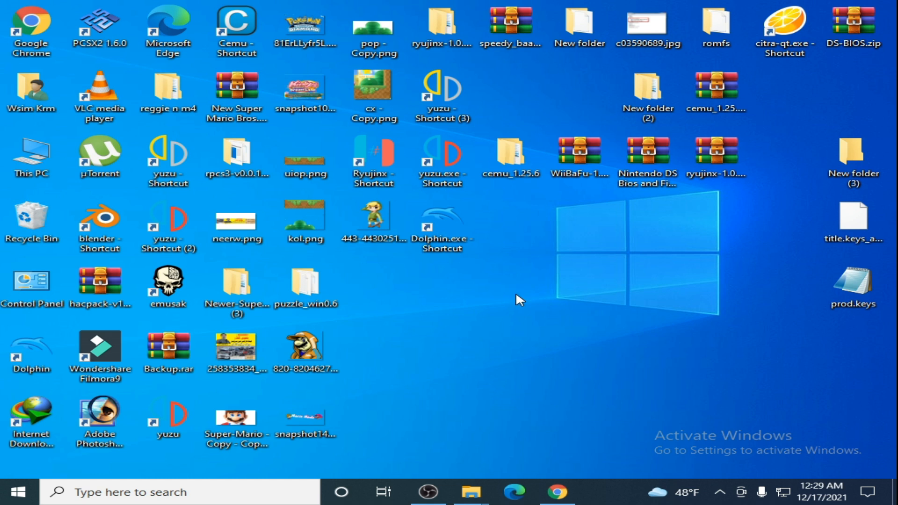
- Place title.keys and prod.keys side by side on the desktop, then launch yuzu
{"action": "left_click", "coordinate": [849, 220]}
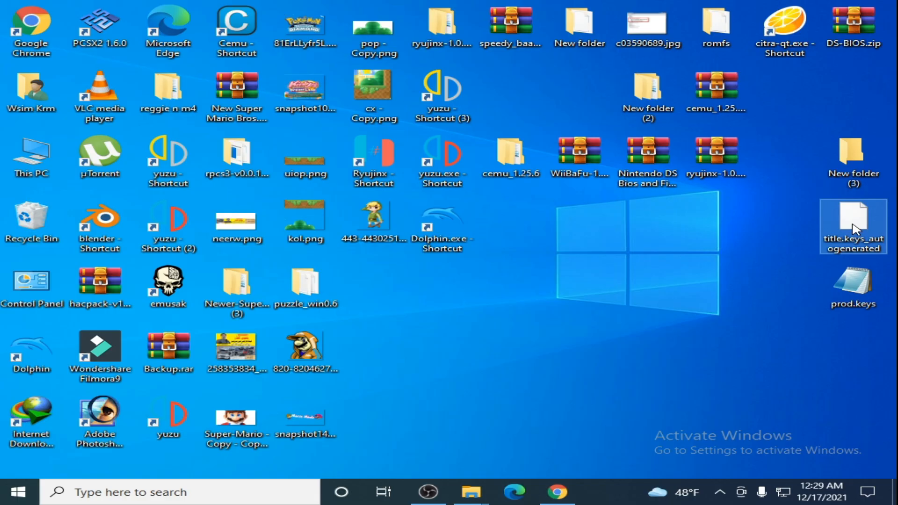
{"action": "left_click_drag", "start_coordinate": [853, 223], "coordinate": [648, 281]}
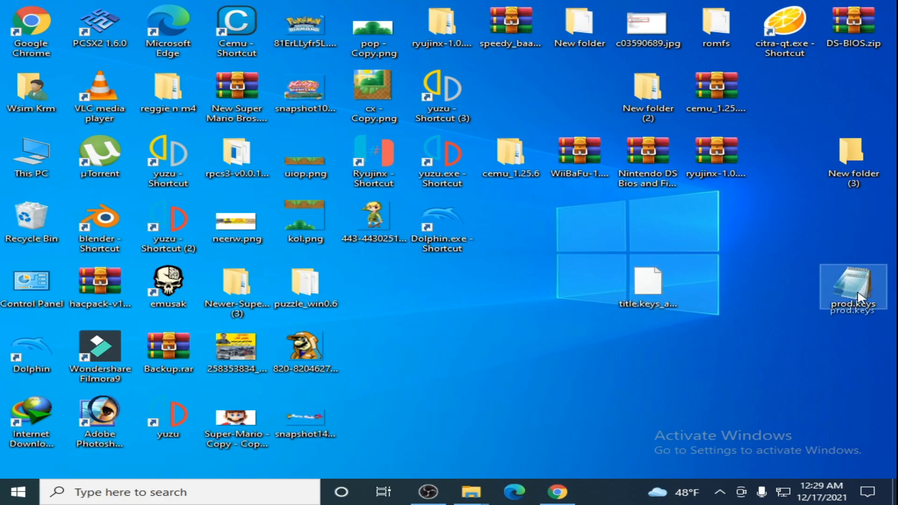
{"action": "left_click_drag", "start_coordinate": [852, 286], "coordinate": [717, 223]}
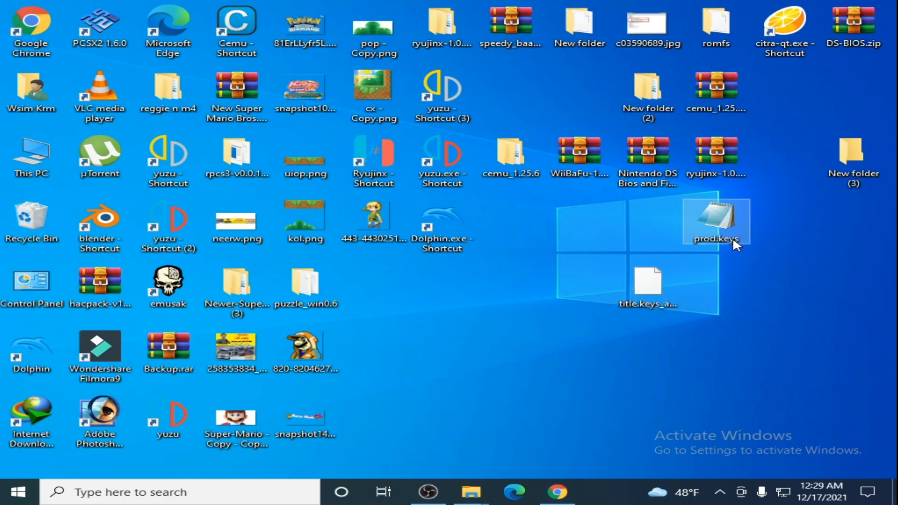
{"action": "left_click", "coordinate": [442, 154]}
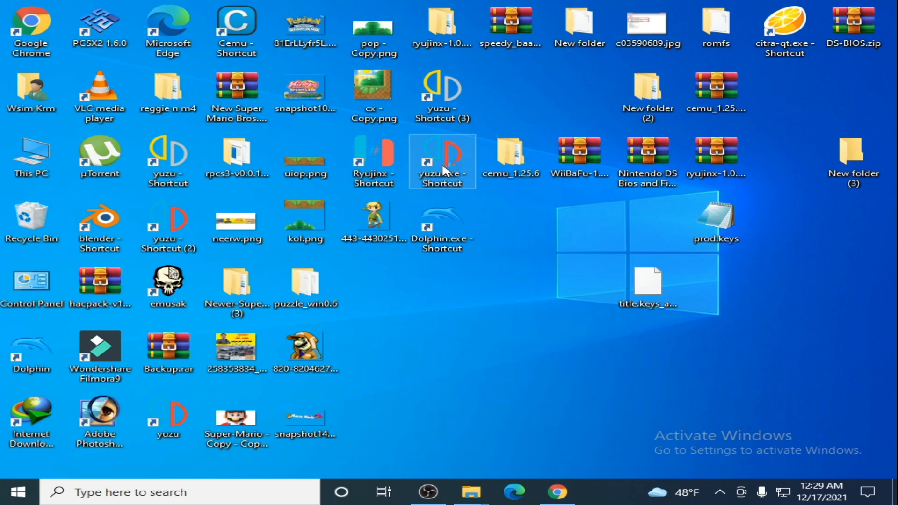
{"action": "double_click", "coordinate": [443, 154]}
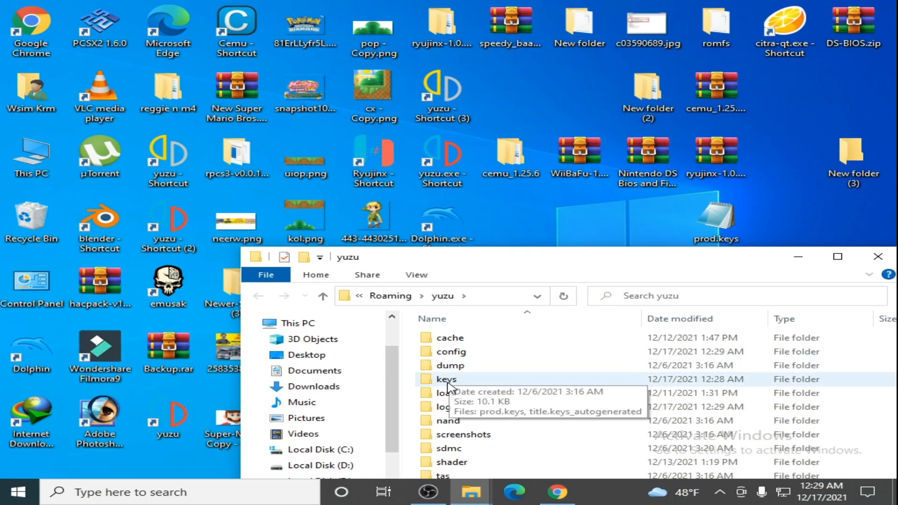
- Paste the desktop key files into yuzu's keys folder, replacing prod.keys and title.keys_autogenerated
{"action": "double_click", "coordinate": [446, 379]}
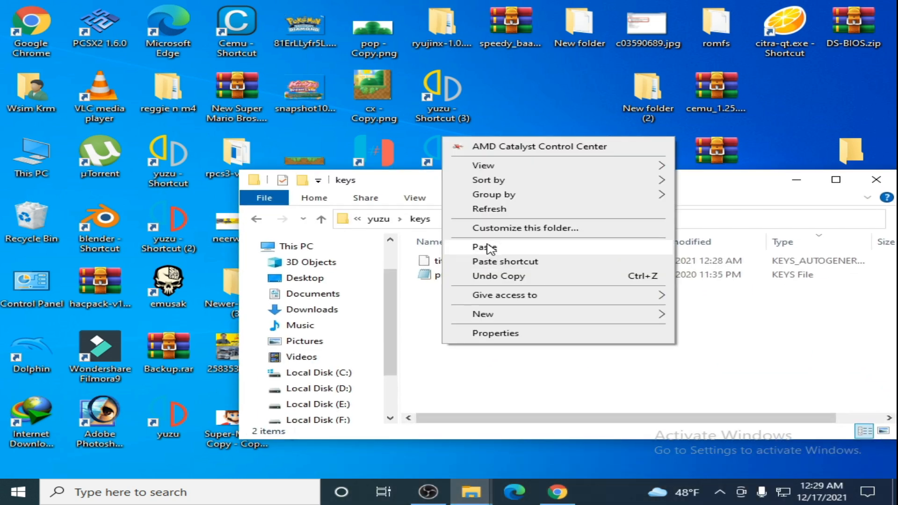
{"action": "left_click", "coordinate": [482, 247]}
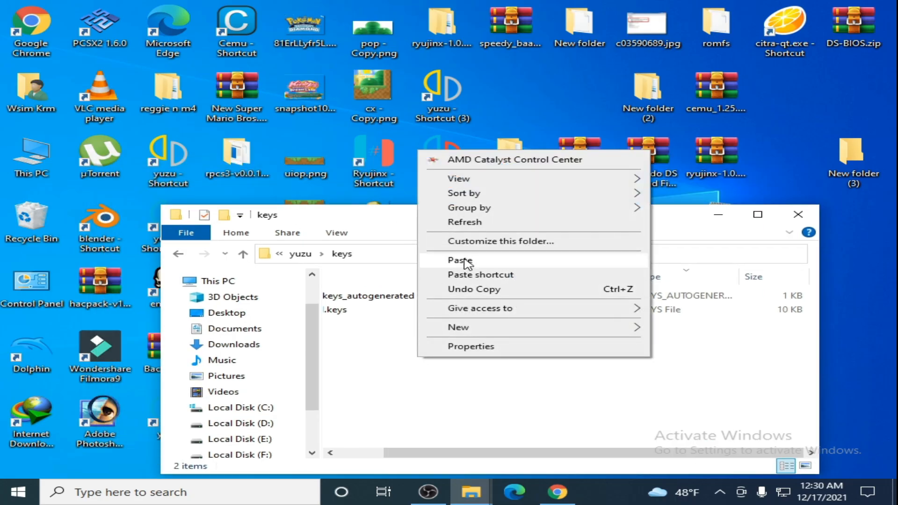
{"action": "left_click", "coordinate": [459, 260]}
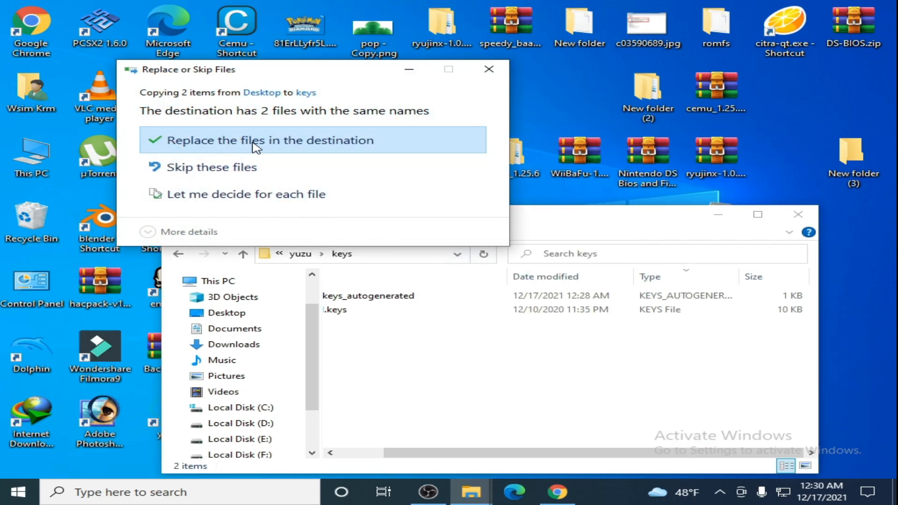
{"action": "mouse_move", "coordinate": [283, 143]}
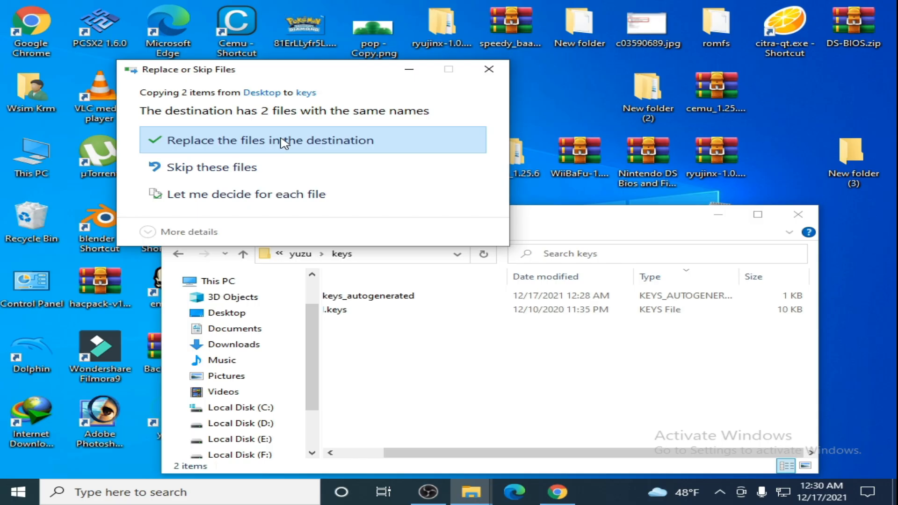
{"action": "left_click", "coordinate": [280, 141]}
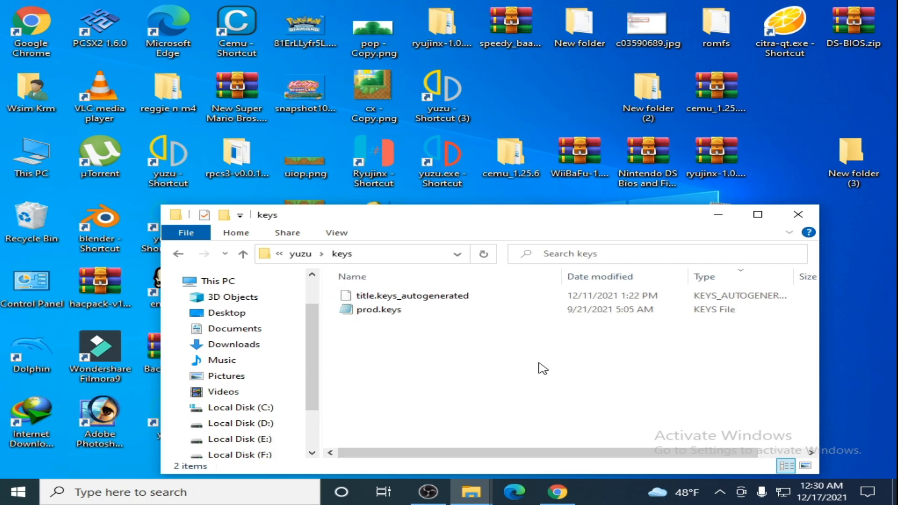
{"action": "mouse_move", "coordinate": [552, 363]}
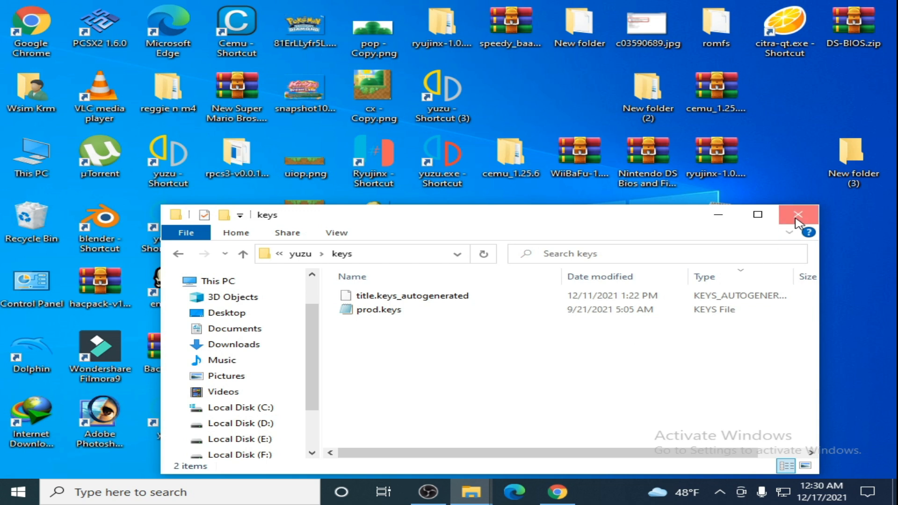
- Close the keys window and browse This PC > C: > Users to the user's home folder
{"action": "left_click", "coordinate": [797, 215]}
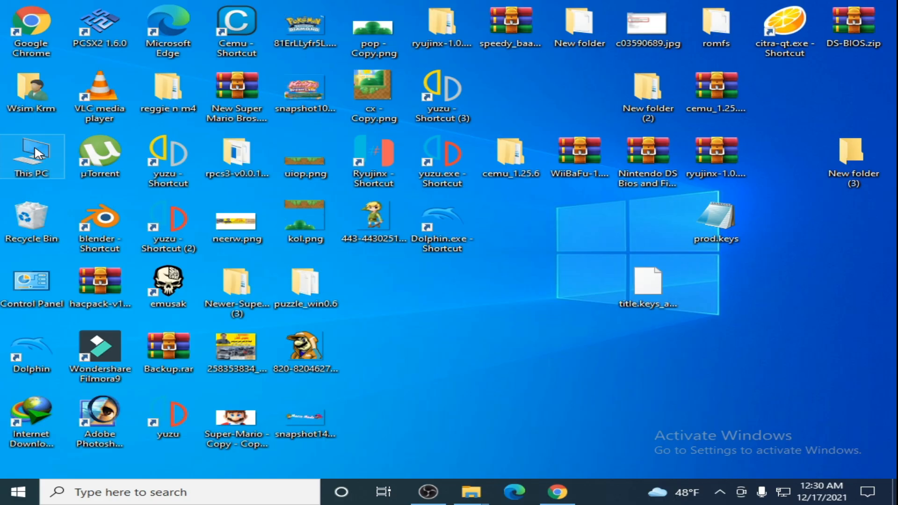
{"action": "double_click", "coordinate": [31, 153]}
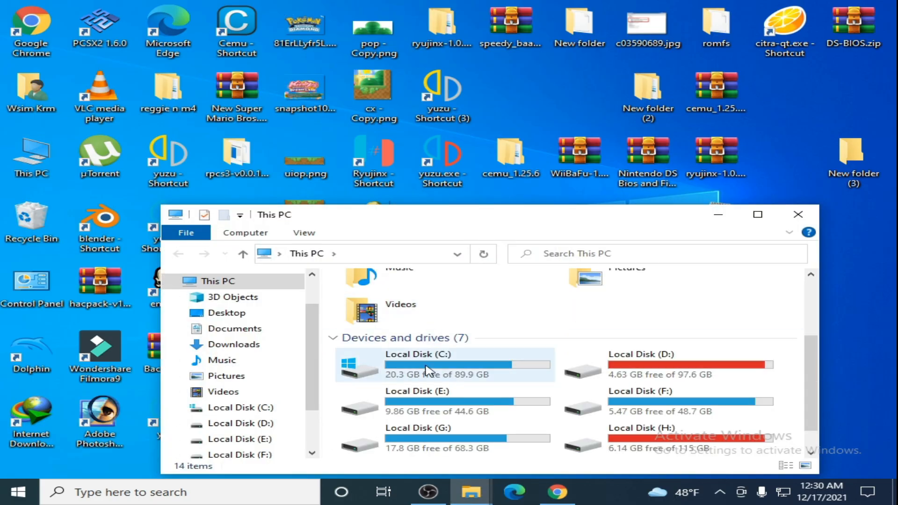
{"action": "double_click", "coordinate": [427, 365]}
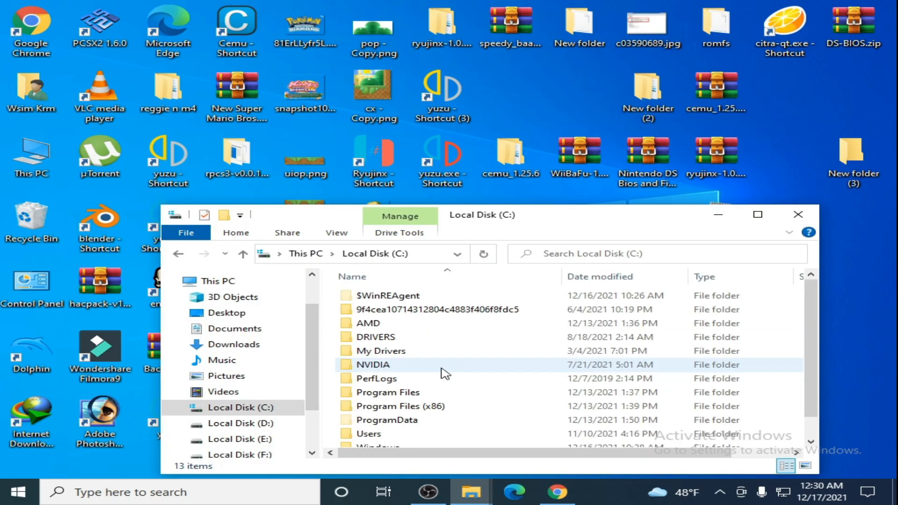
{"action": "left_click", "coordinate": [367, 412]}
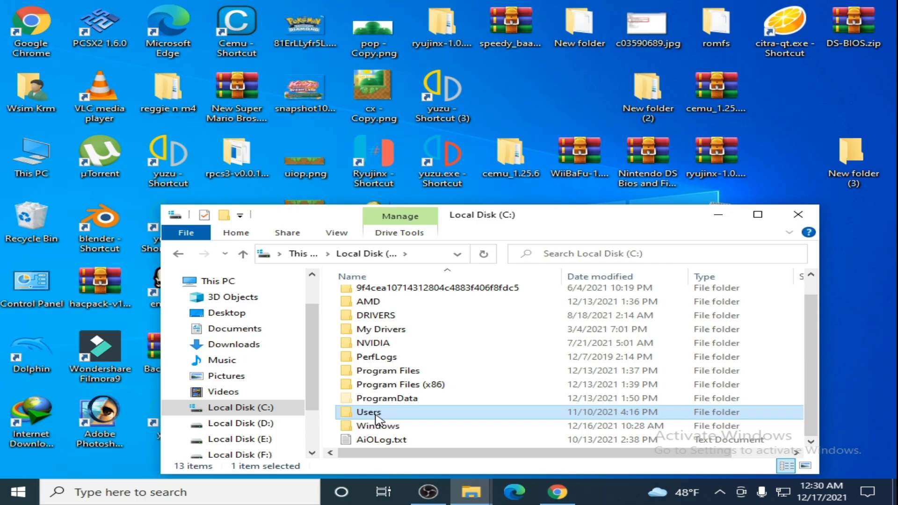
{"action": "double_click", "coordinate": [367, 412]}
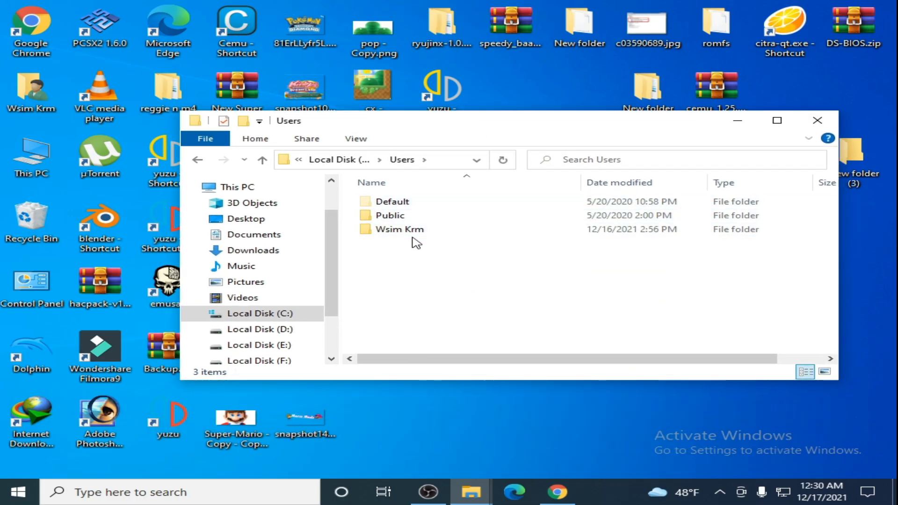
{"action": "double_click", "coordinate": [399, 229]}
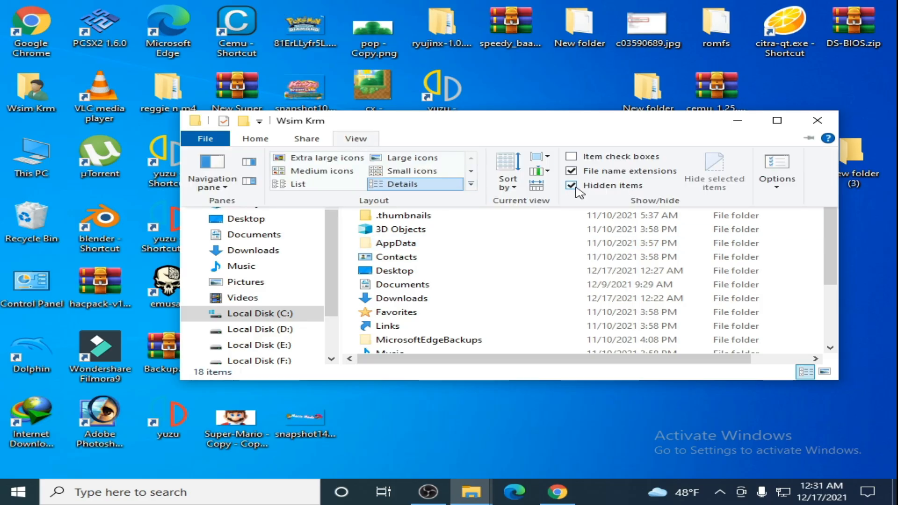
{"action": "mouse_move", "coordinate": [637, 194]}
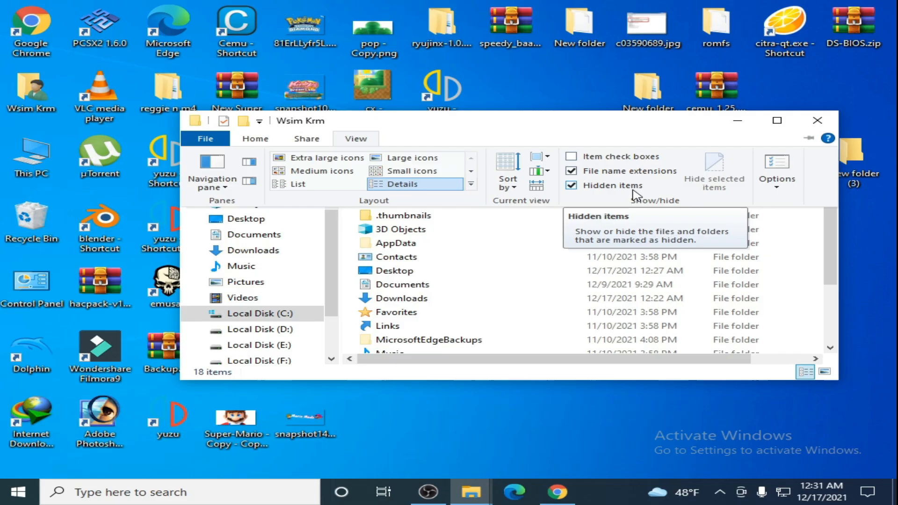
- Inspect prod.keys and title.keys_autogenerated in AppData\Local\yuzu\yuzu-windows-msvc\keys, then go back
{"action": "double_click", "coordinate": [395, 242]}
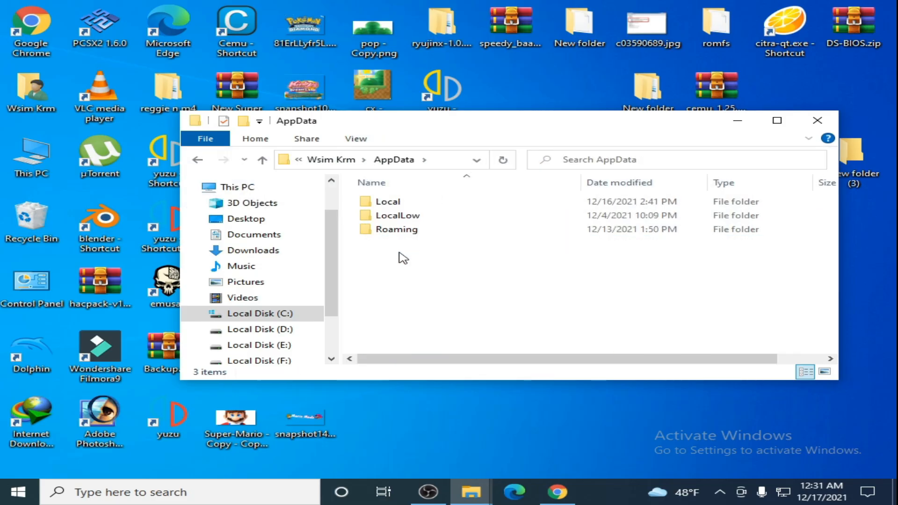
{"action": "double_click", "coordinate": [390, 202]}
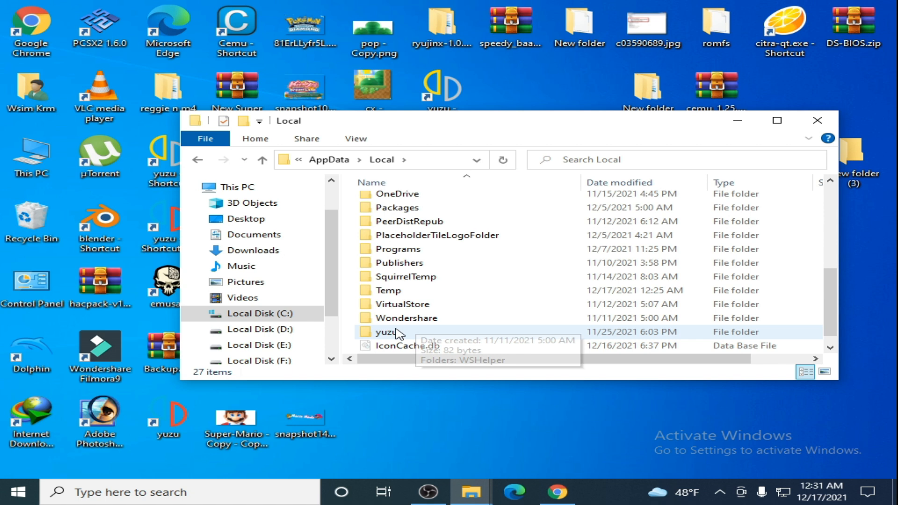
{"action": "double_click", "coordinate": [387, 332]}
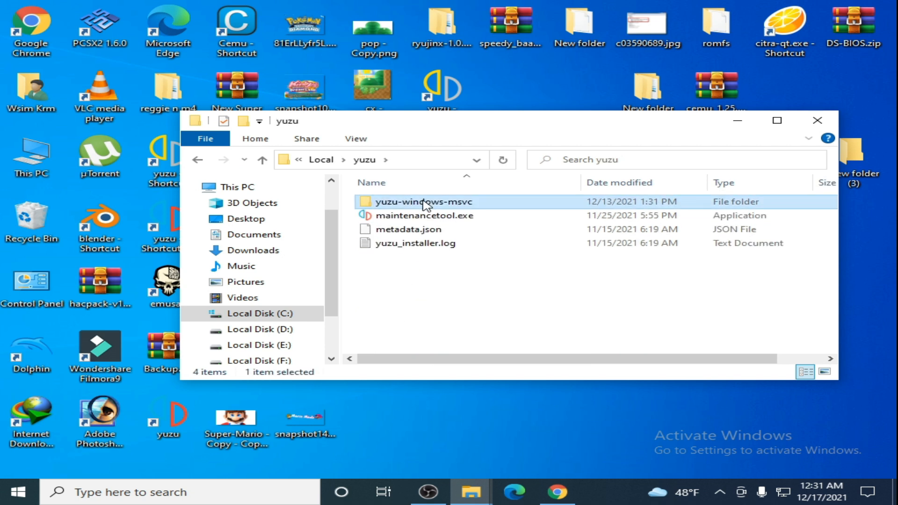
{"action": "double_click", "coordinate": [423, 201]}
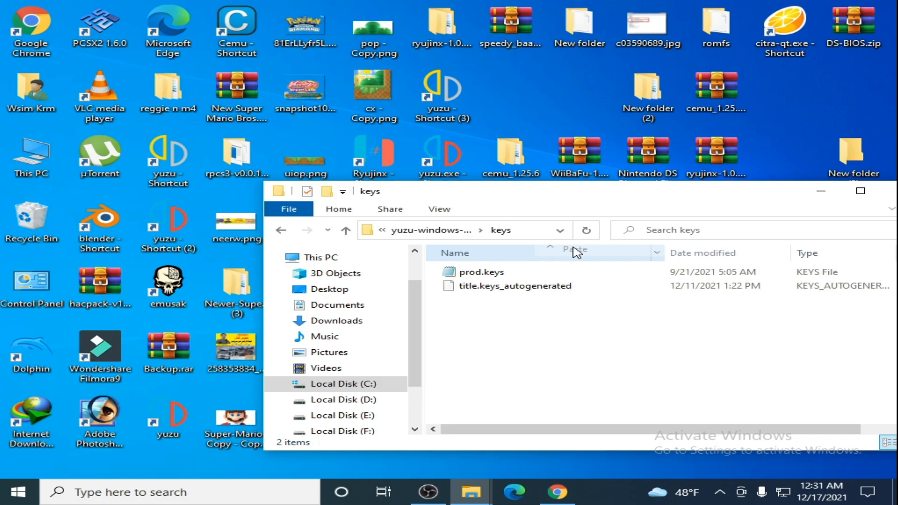
{"action": "left_click", "coordinate": [575, 252]}
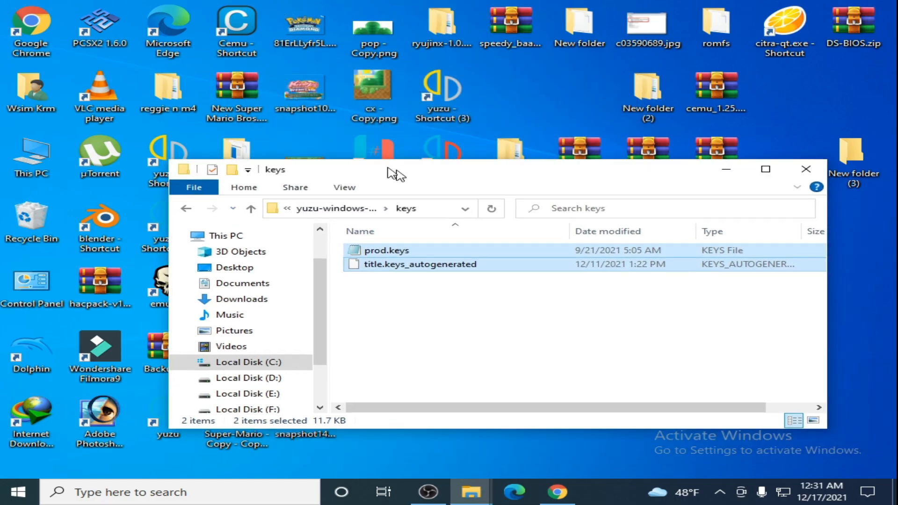
{"action": "left_click", "coordinate": [146, 195]}
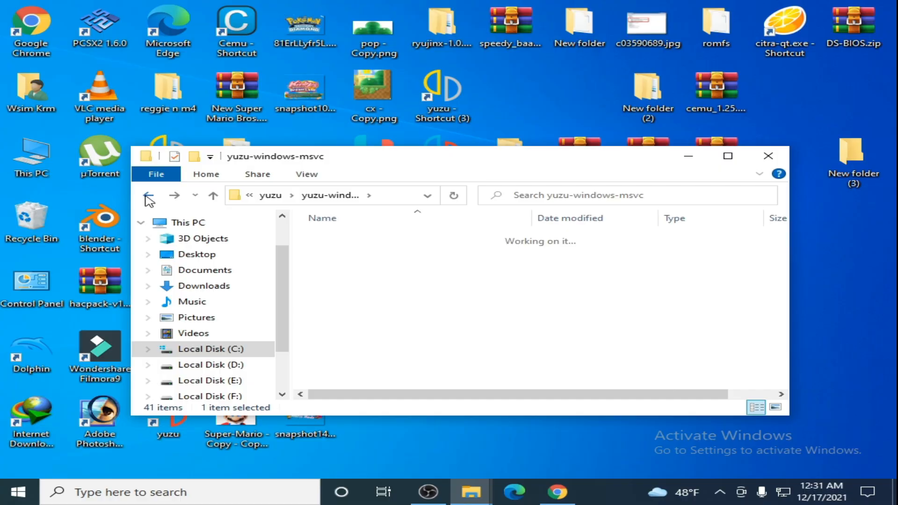
- Replace the key files in AppData\Roaming\yuzu\keys with the desktop copies
{"action": "left_click", "coordinate": [147, 196]}
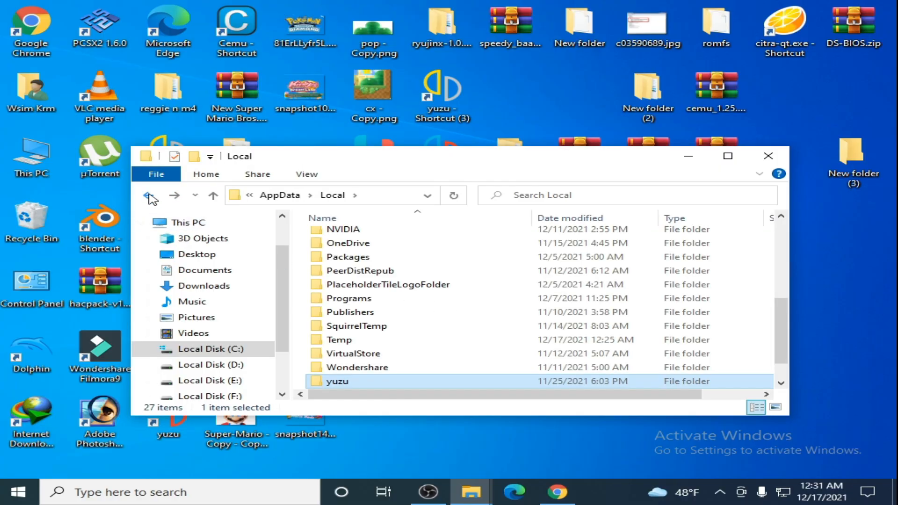
{"action": "left_click", "coordinate": [148, 196]}
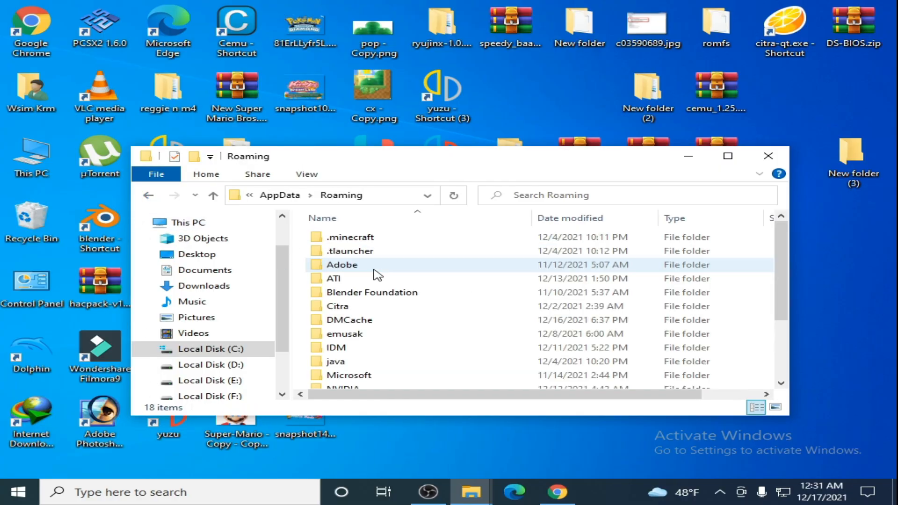
{"action": "scroll", "scroll_direction": "down", "scroll_amount": 3}
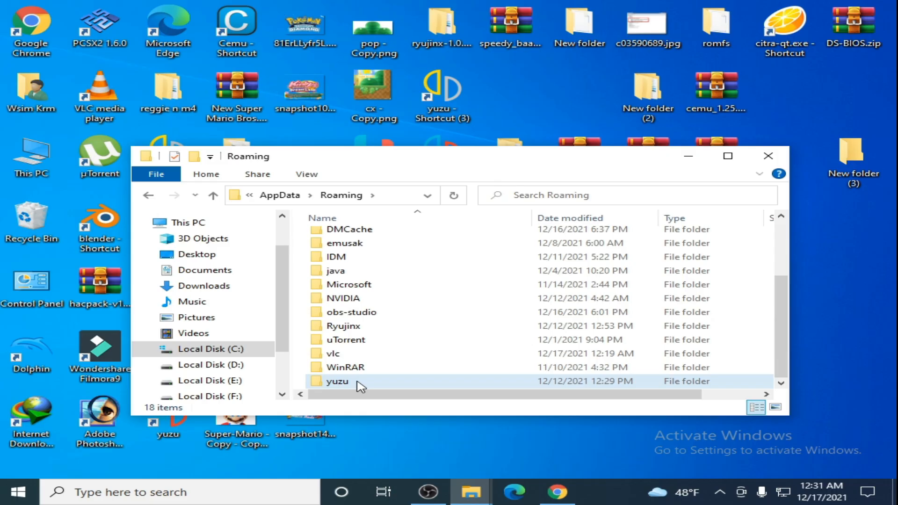
{"action": "double_click", "coordinate": [337, 381]}
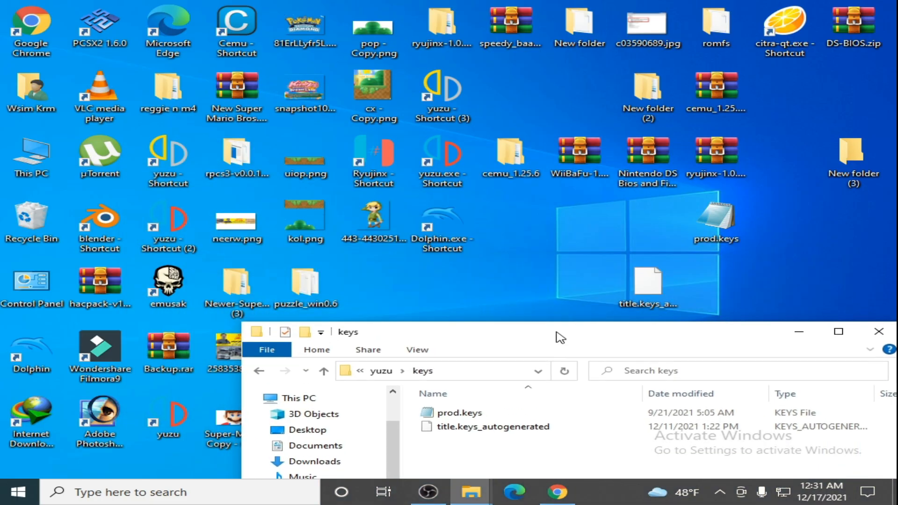
{"action": "right_click", "coordinate": [619, 204]}
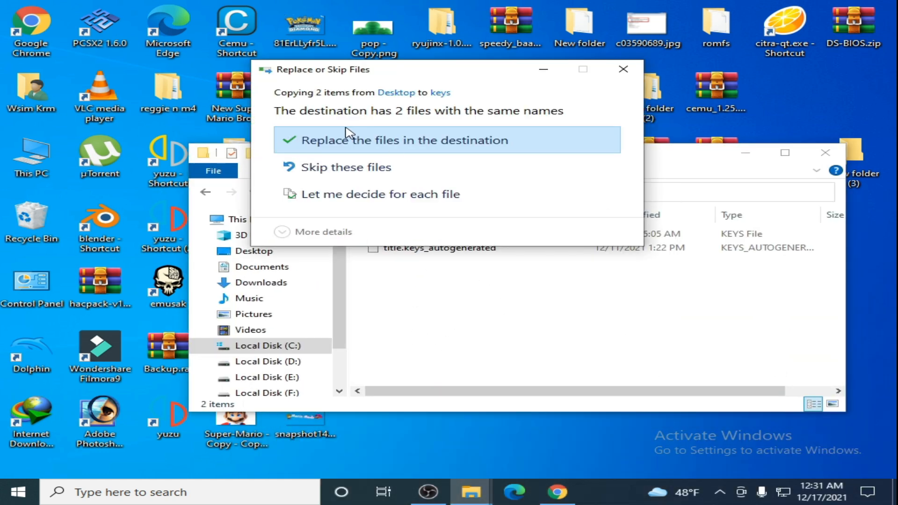
{"action": "left_click", "coordinate": [400, 141]}
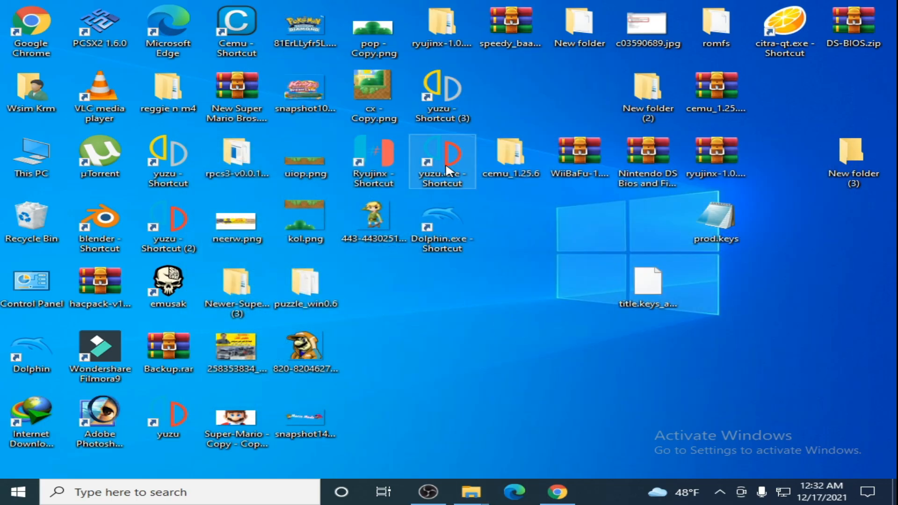
- Reopen yuzu and launch Pokémon Brilliant Diamond from the game list
{"action": "double_click", "coordinate": [443, 156]}
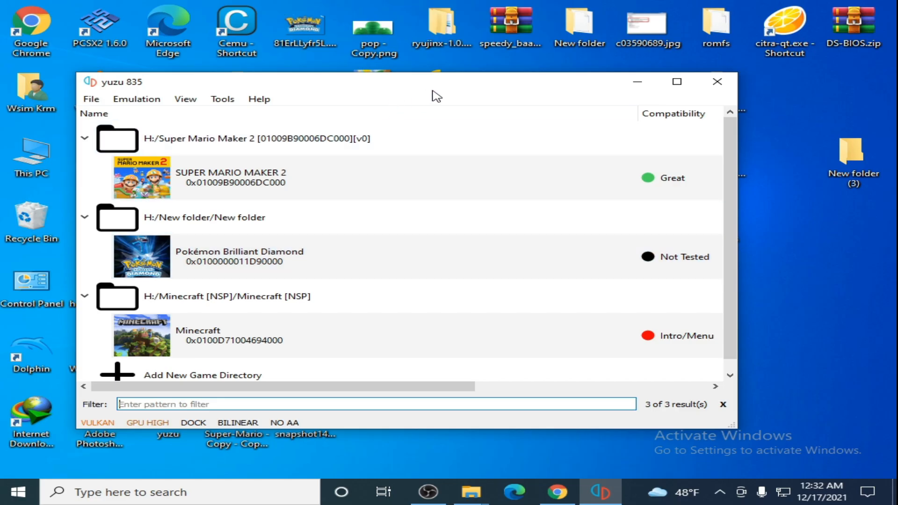
{"action": "mouse_move", "coordinate": [430, 90]}
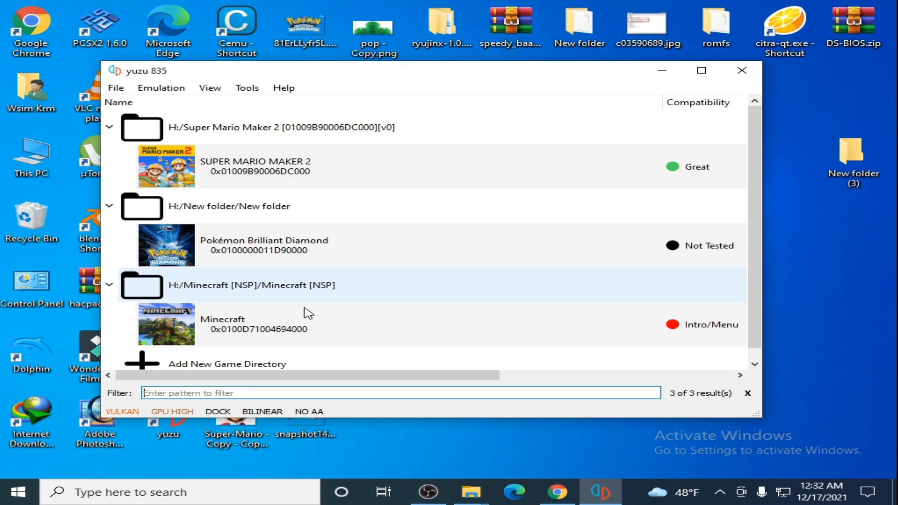
{"action": "left_click", "coordinate": [263, 245]}
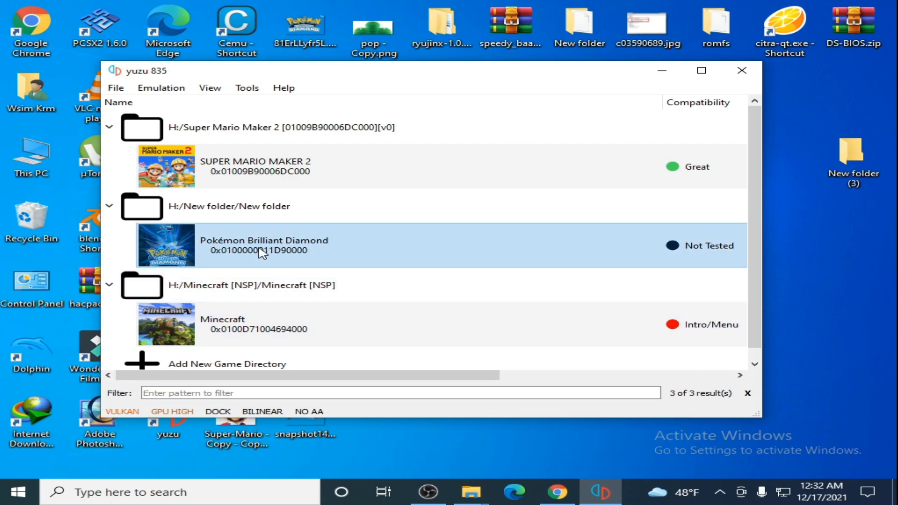
{"action": "double_click", "coordinate": [263, 246]}
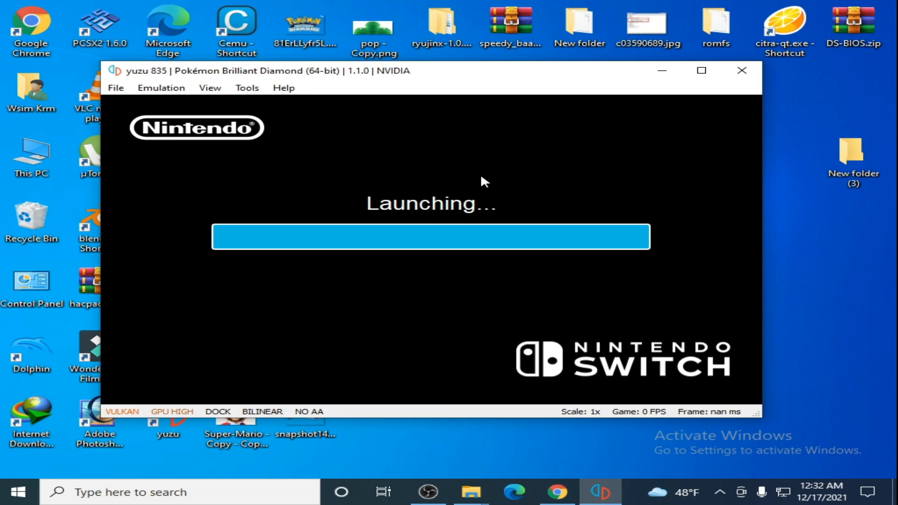
{"action": "mouse_move", "coordinate": [455, 211]}
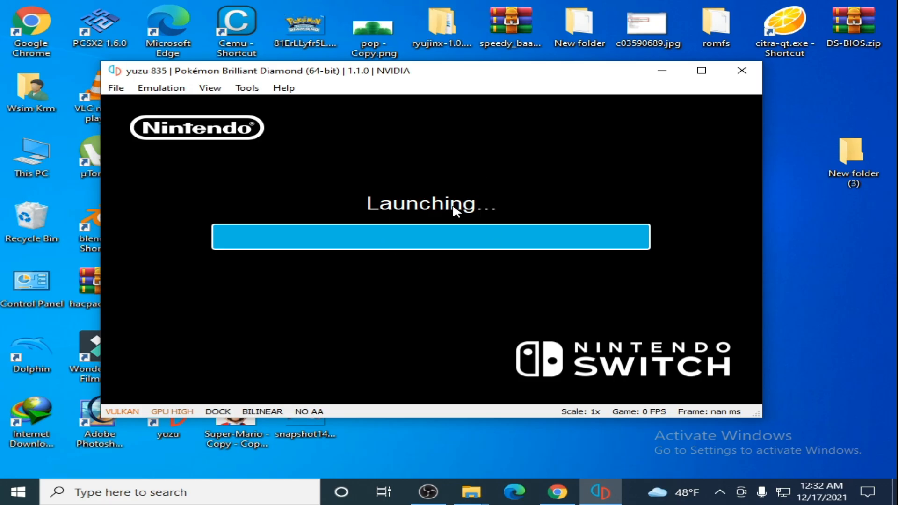